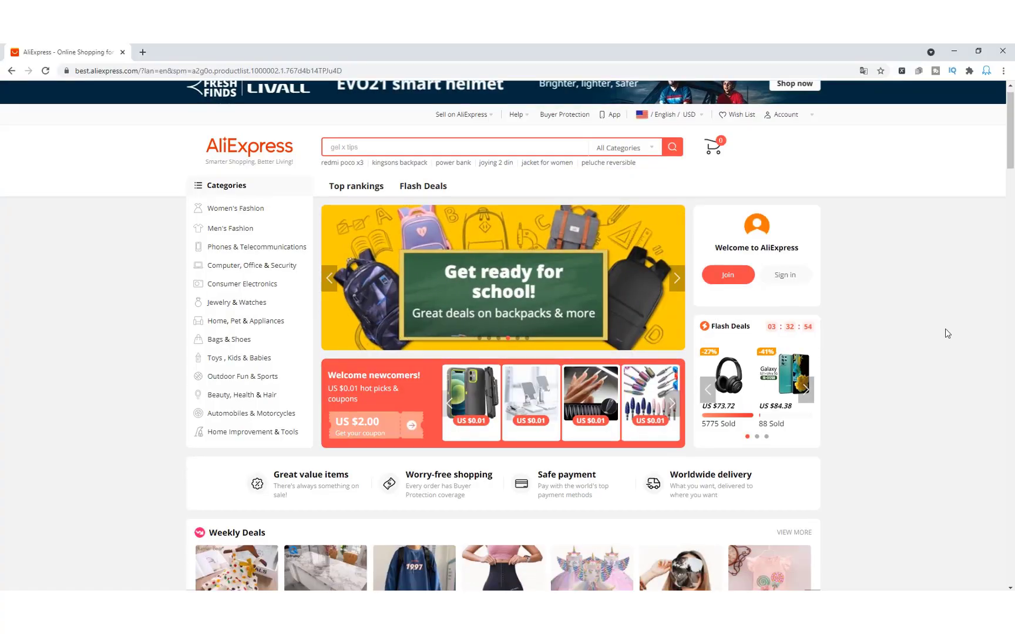
{"action": "scroll", "scroll_direction": "down", "scroll_amount": 3}
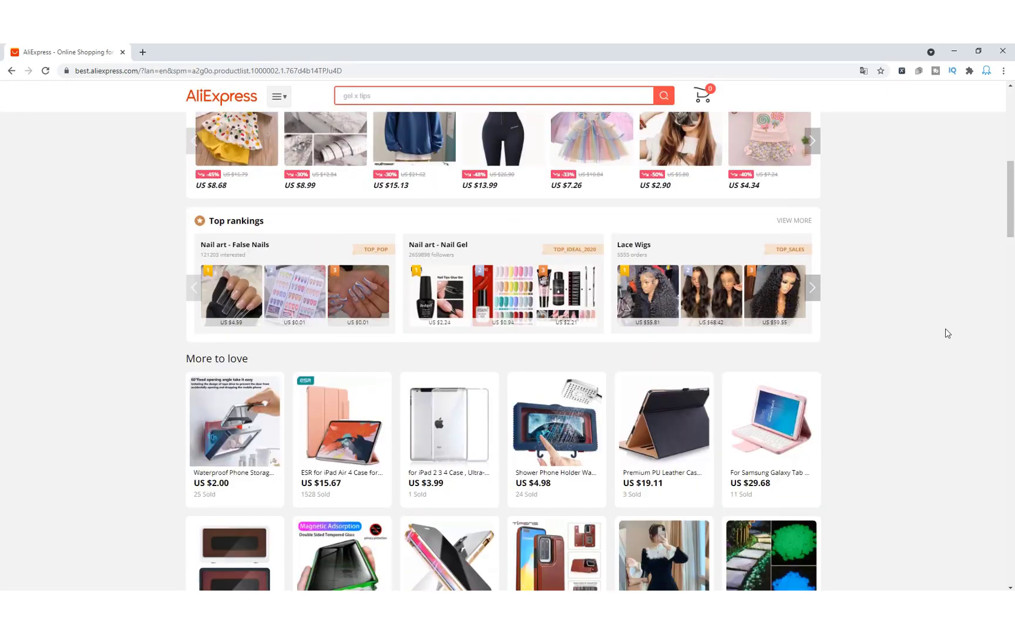
{"action": "scroll", "scroll_direction": "down", "scroll_amount": 3}
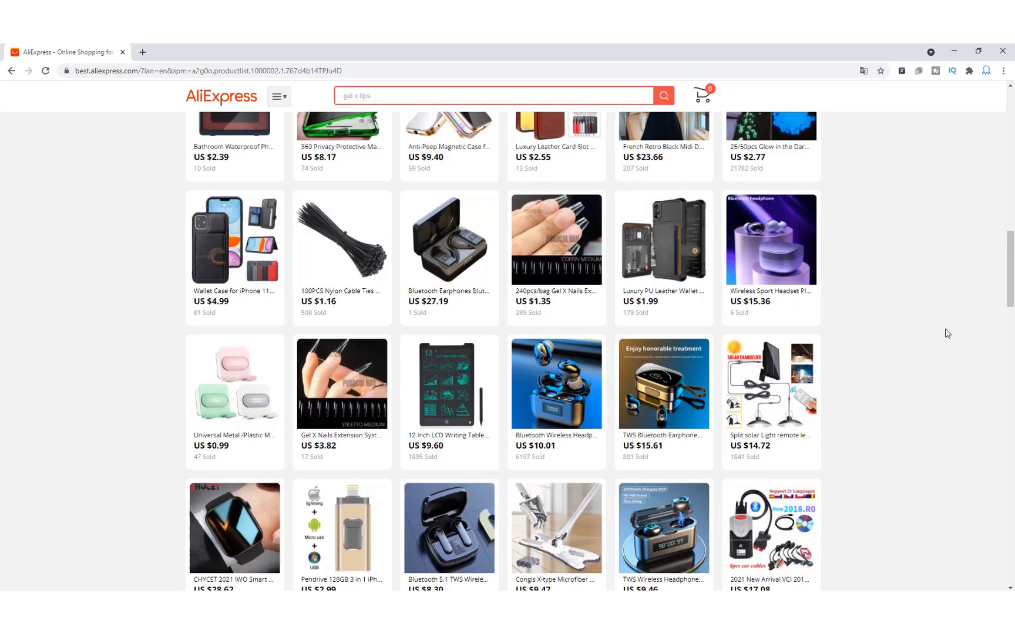
{"action": "scroll", "scroll_direction": "down", "scroll_amount": 3}
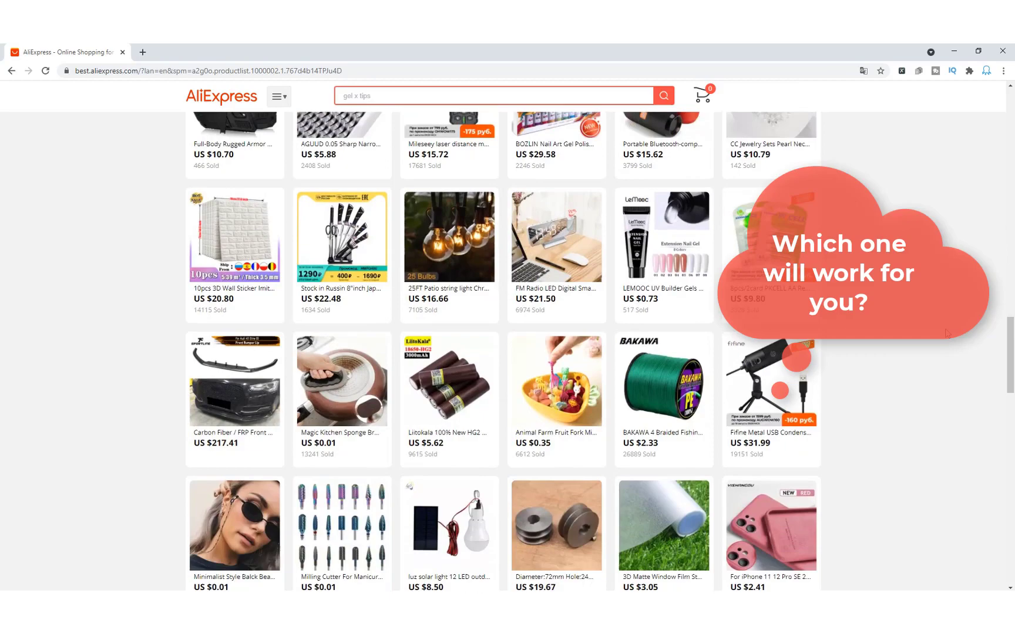
{"action": "scroll", "scroll_direction": "down", "scroll_amount": 3}
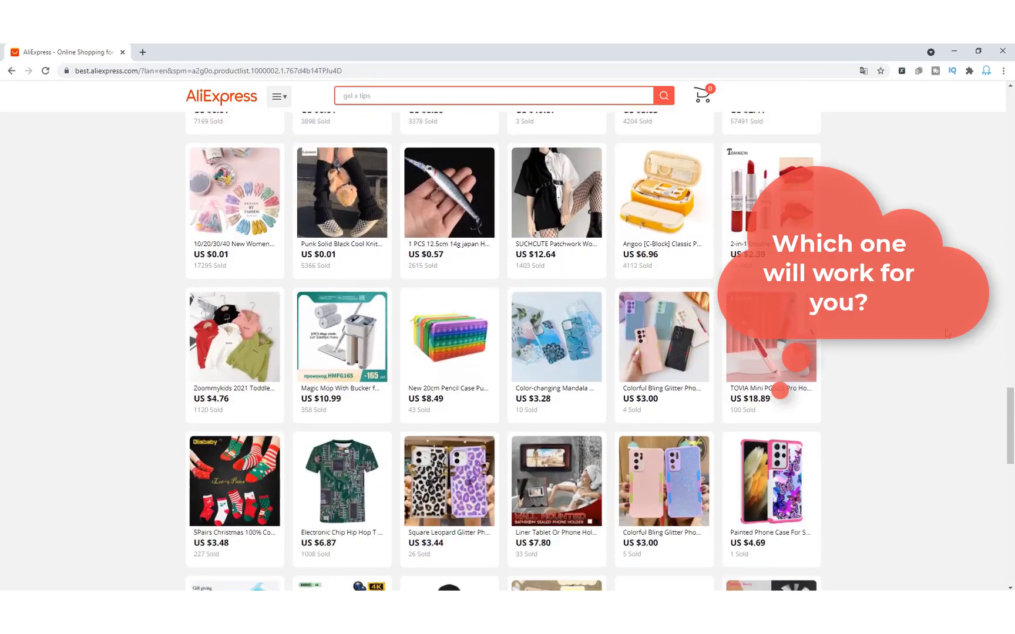
{"action": "scroll", "scroll_direction": "down", "scroll_amount": 3}
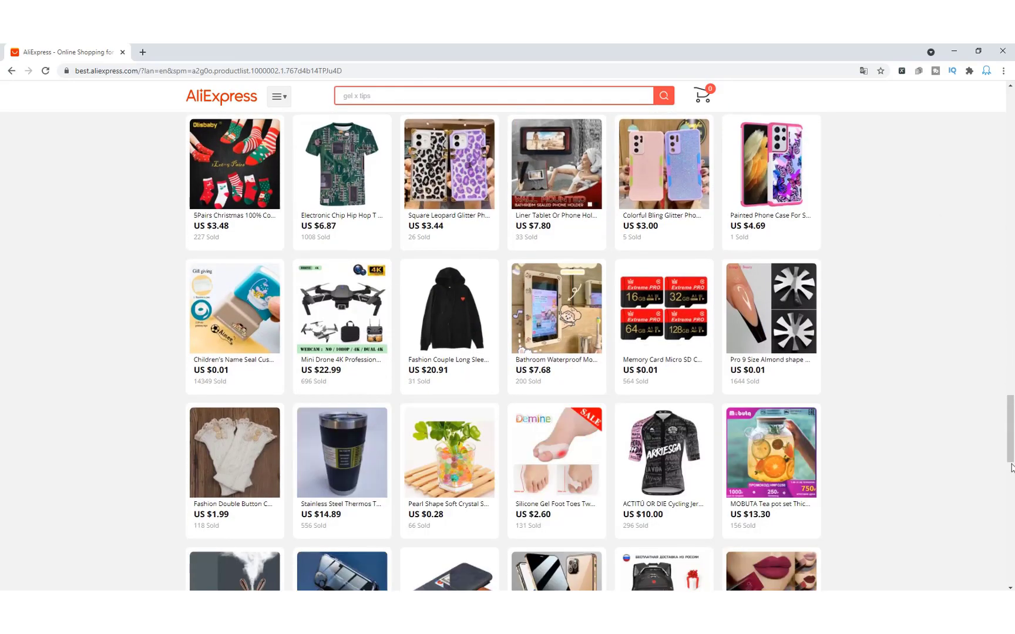